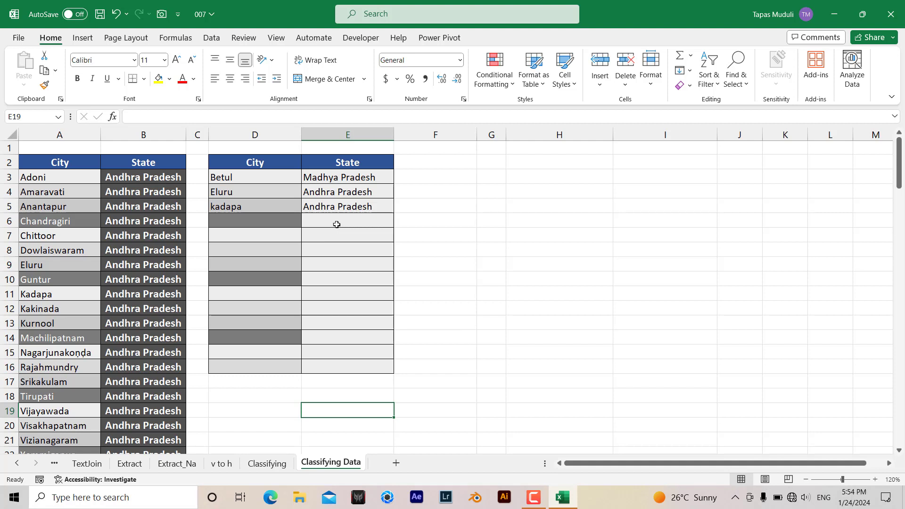
# Step: In E6, begin =VLOOKUP( with city cell D6 as the lookup value
pyautogui.click(255, 236)
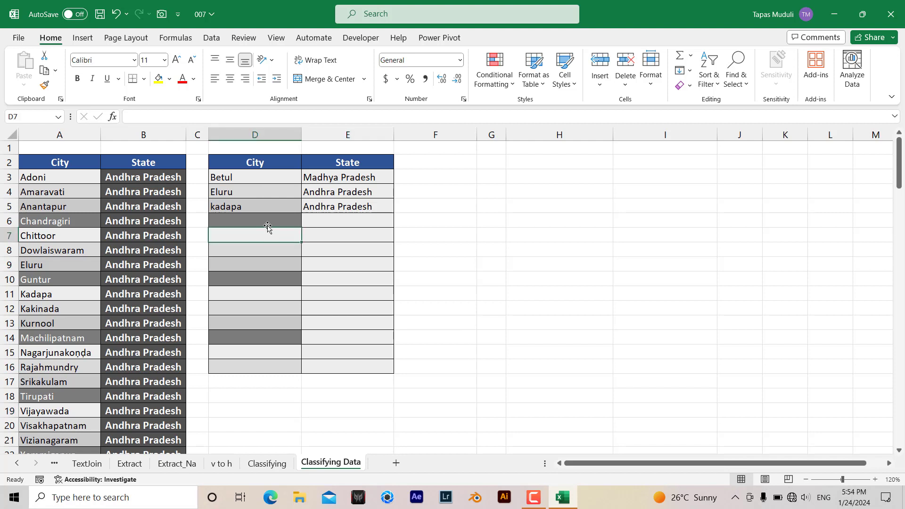
pyautogui.moveTo(268, 224)
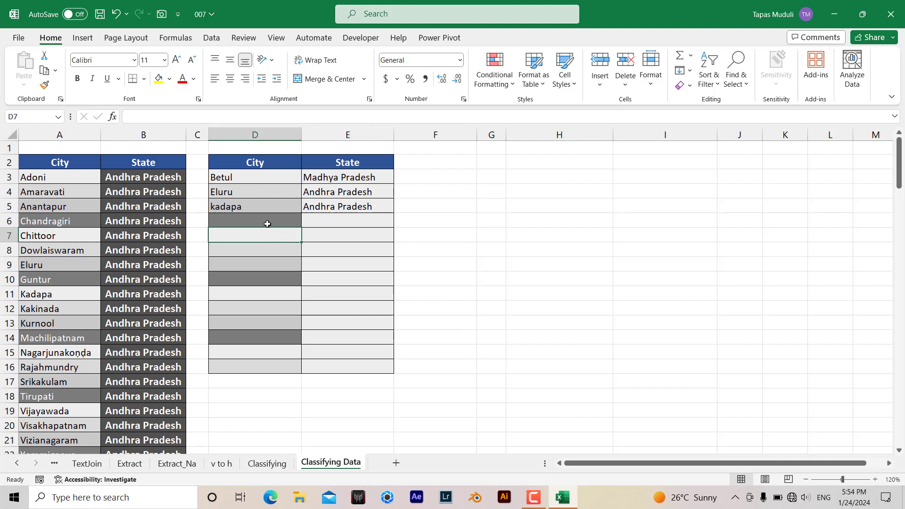
pyautogui.click(254, 221)
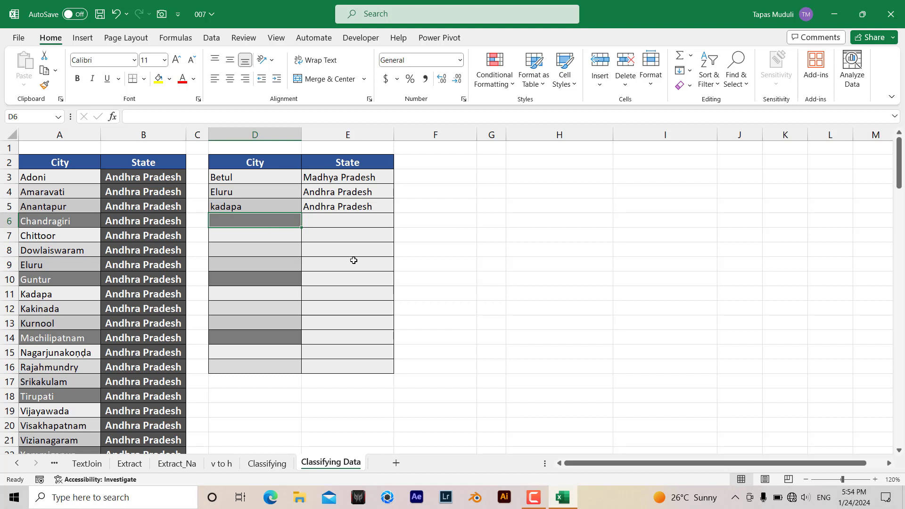
pyautogui.moveTo(99, 381)
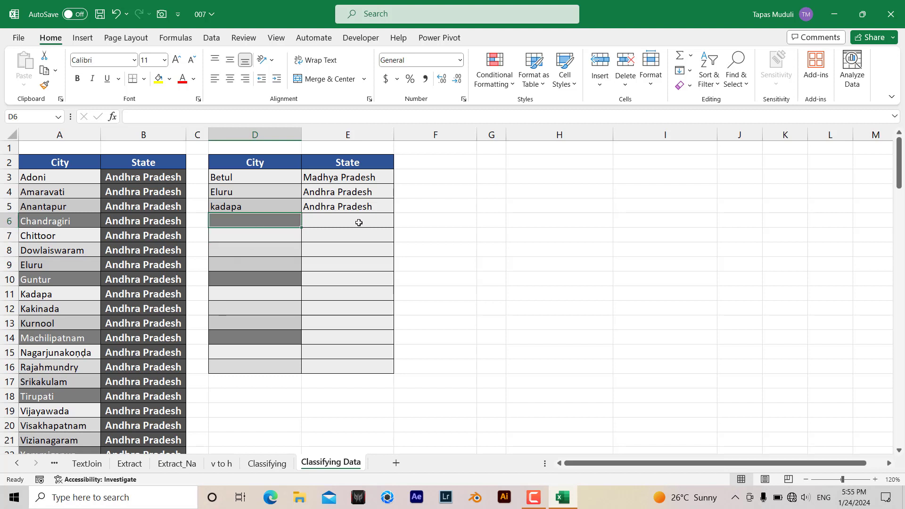
pyautogui.write('=')
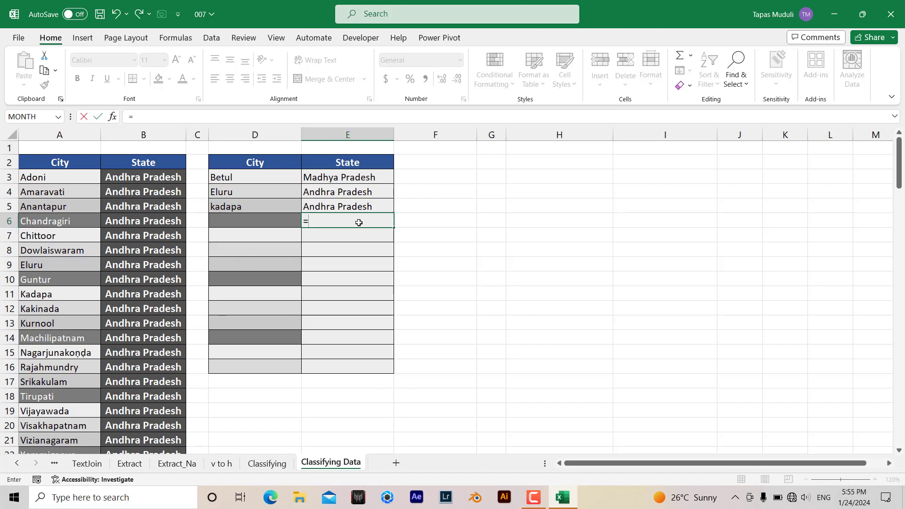
pyautogui.write('vlook')
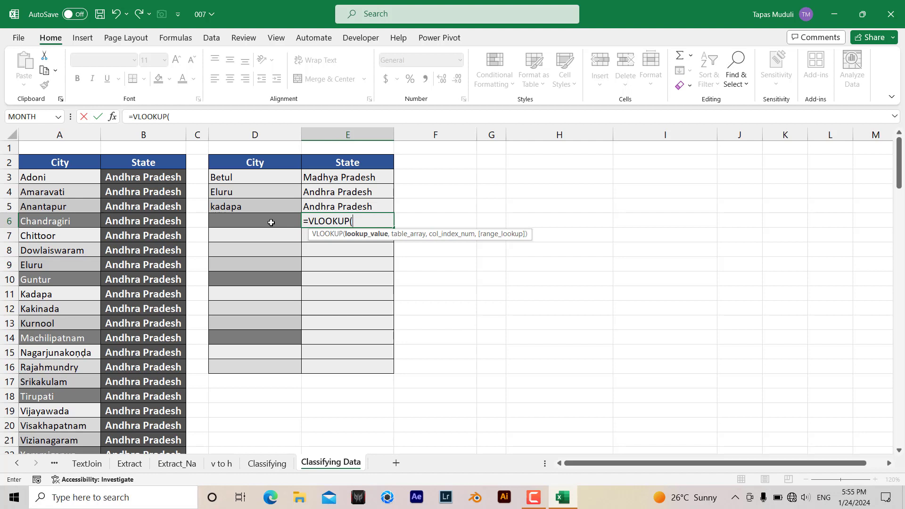
pyautogui.click(255, 221)
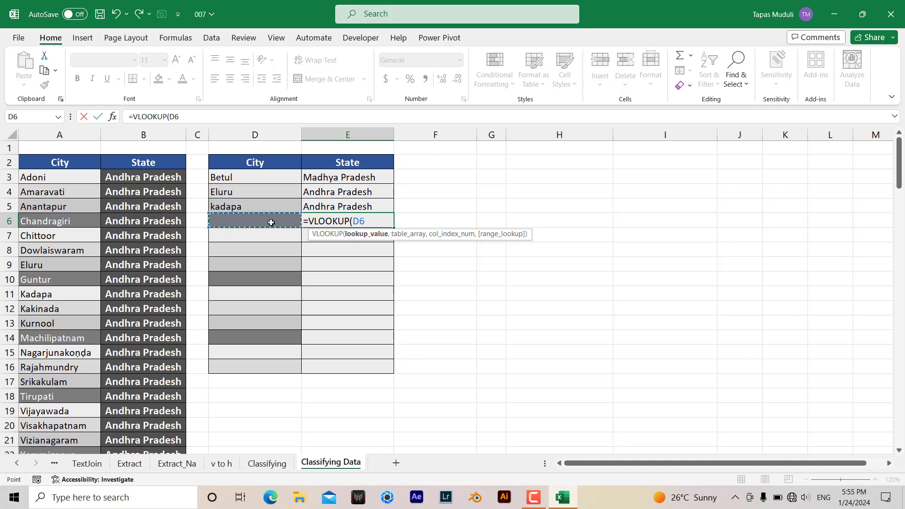
pyautogui.write(',')
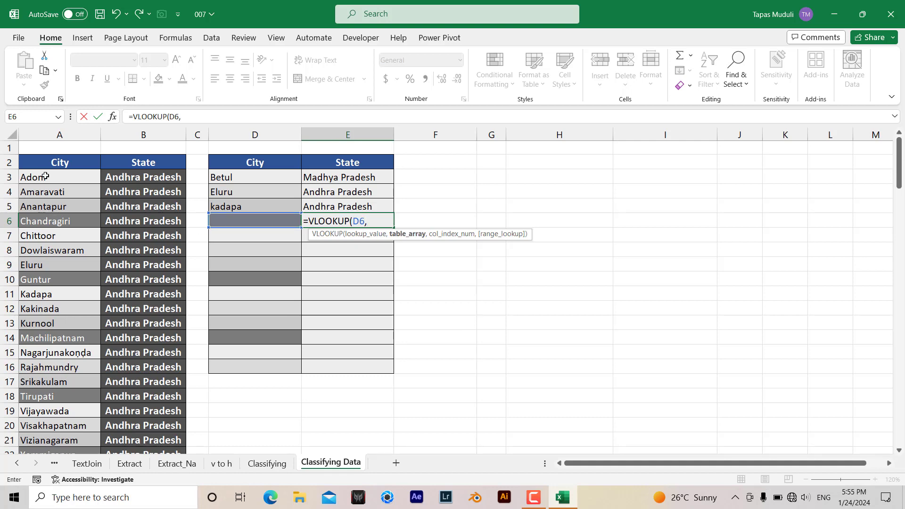
# Step: Add the absolute range $A$2:$B$128 as the VLOOKUP table array
pyautogui.moveTo(60, 162); pyautogui.dragTo(143, 441)
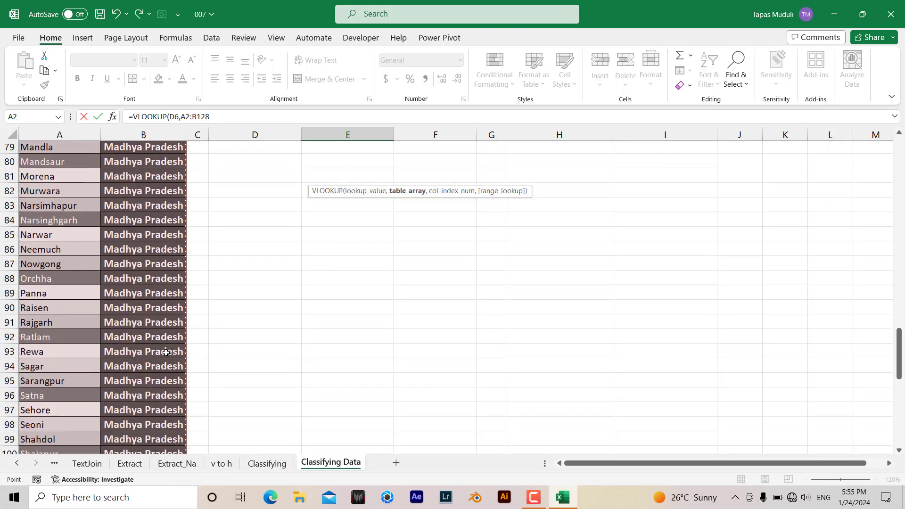
pyautogui.scroll(3)
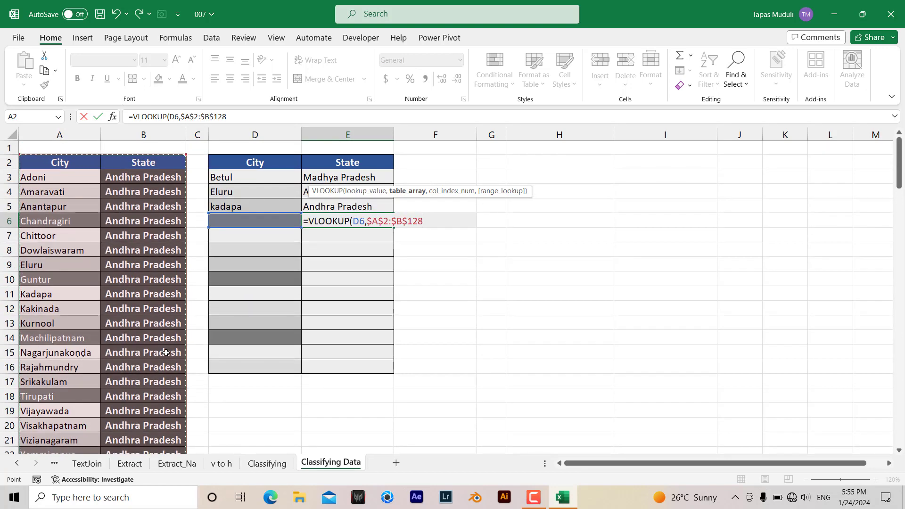
pyautogui.write(',')
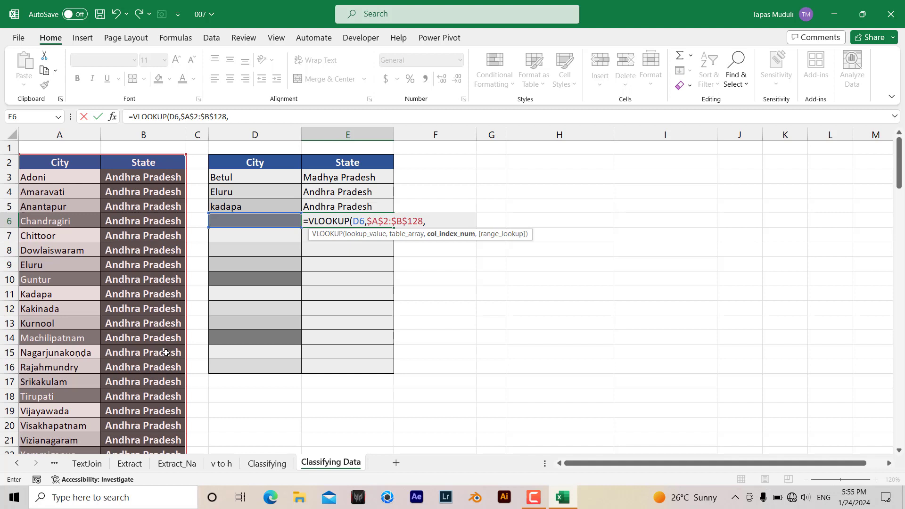
# Step: Complete the VLOOKUP with column index 2 and FALSE for exact match
pyautogui.write('2')
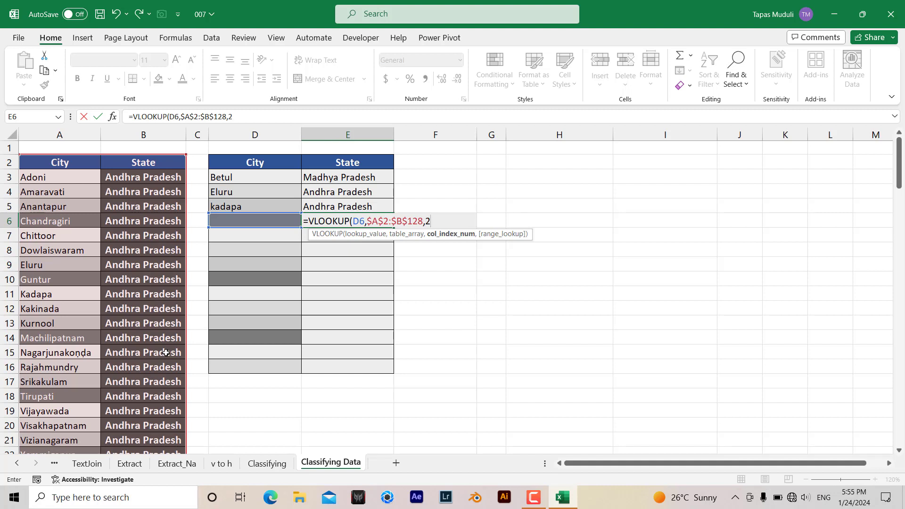
pyautogui.write(',')
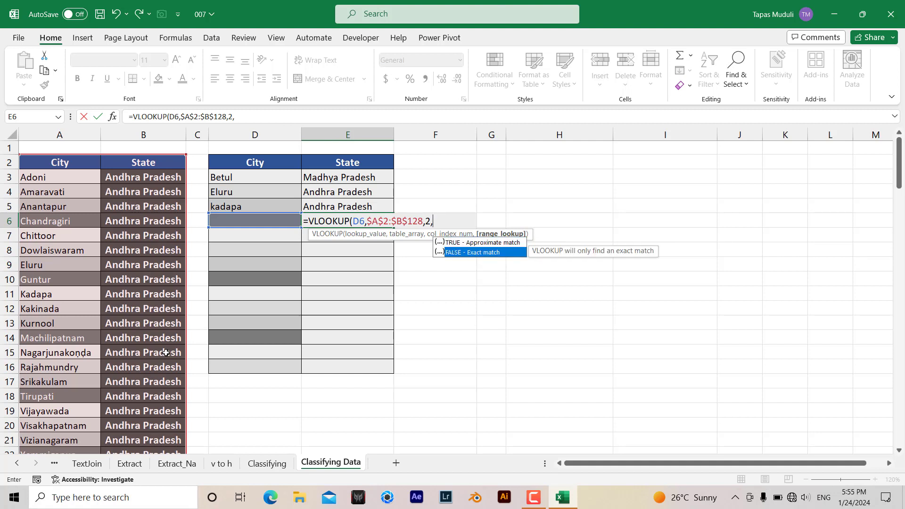
pyautogui.write('FALSE')
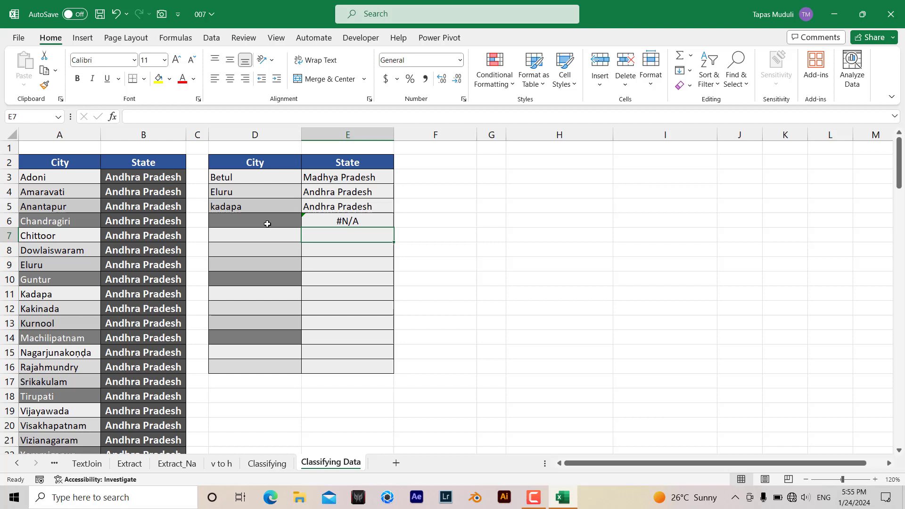
# Step: Enter Patna in D6 so E6 shows Bihar, then select E6
pyautogui.click(254, 220)
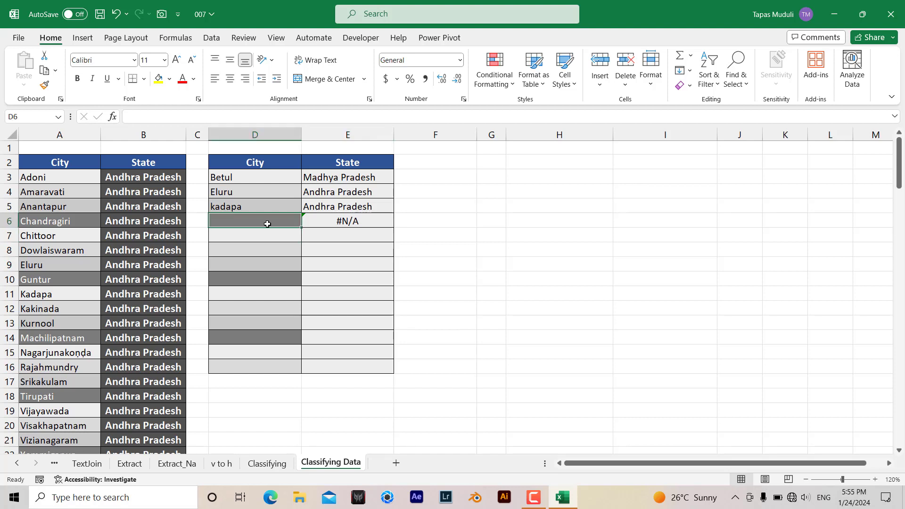
pyautogui.write('P')
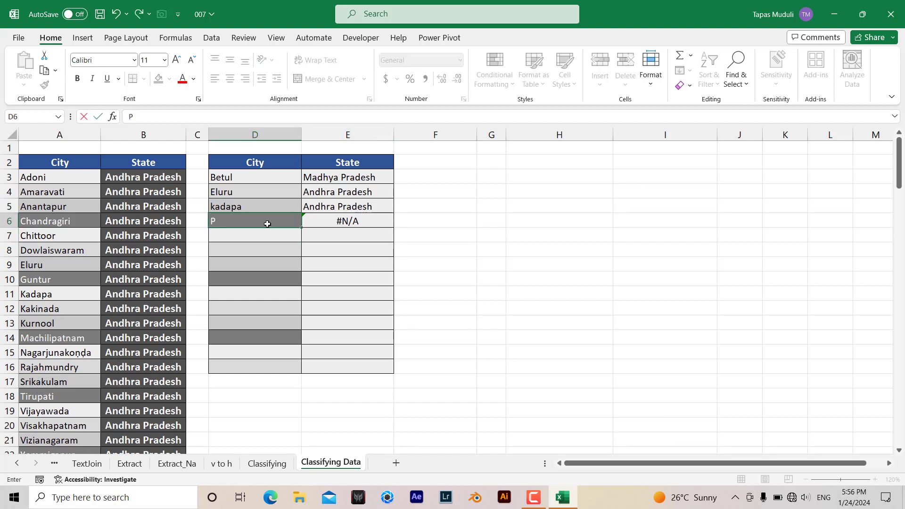
pyautogui.write('atna')
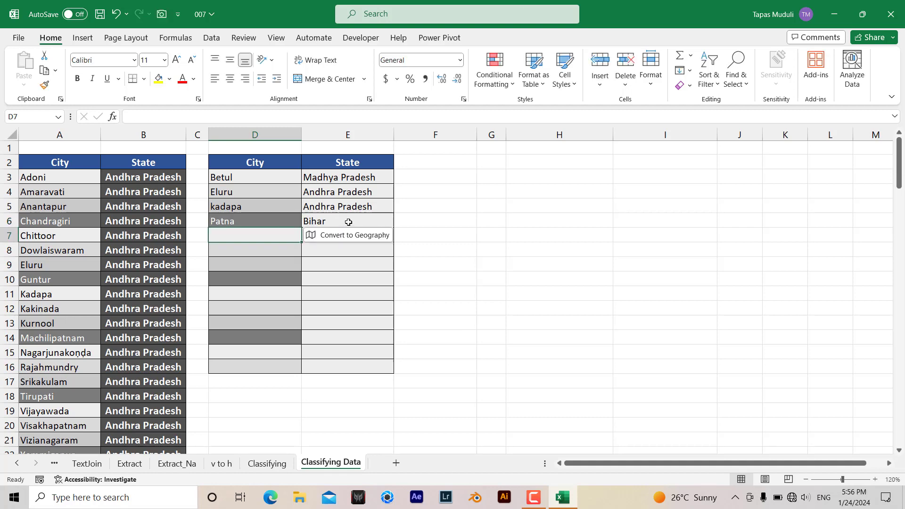
pyautogui.click(347, 221)
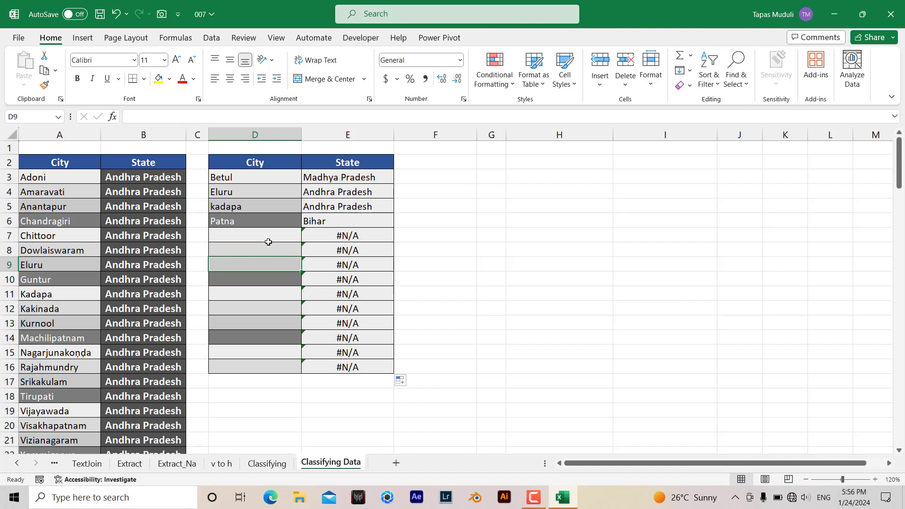
# Step: Enter bhopal in D7 so E7 returns Madhya Pradesh
pyautogui.click(254, 235)
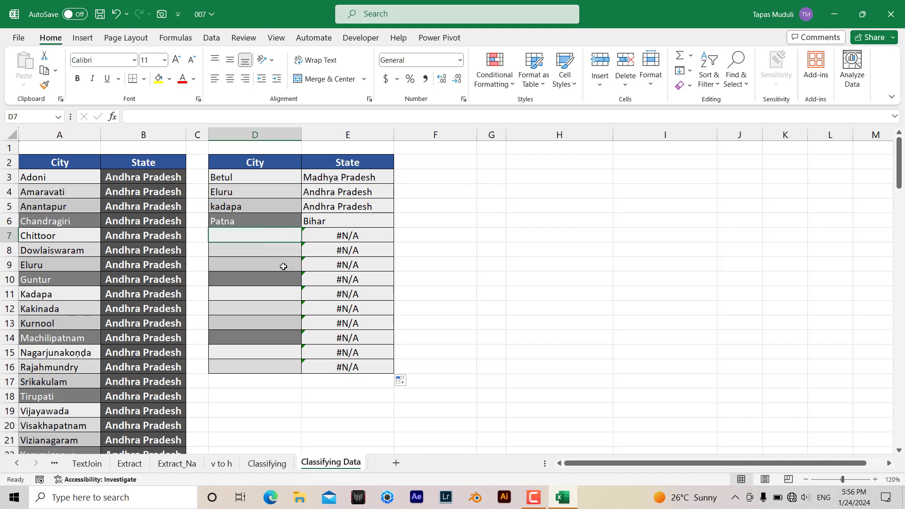
pyautogui.write('bhopal')
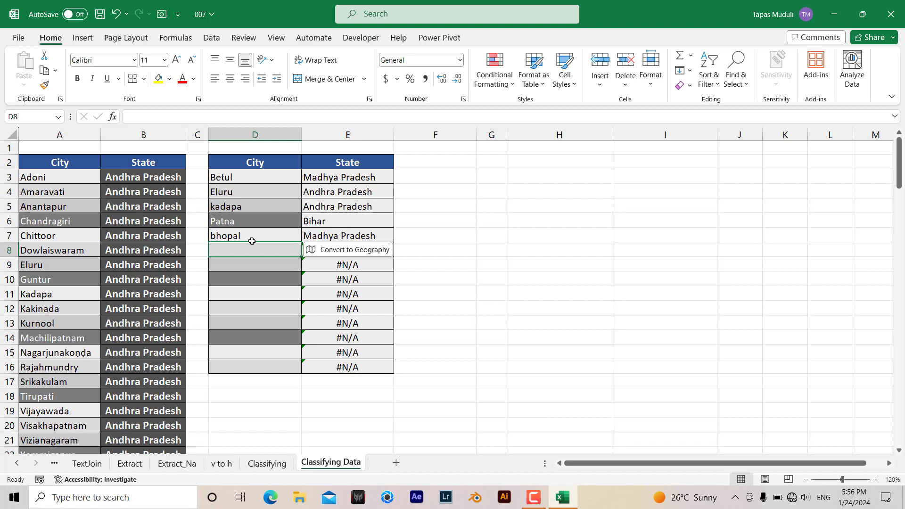
pyautogui.moveTo(252, 262)
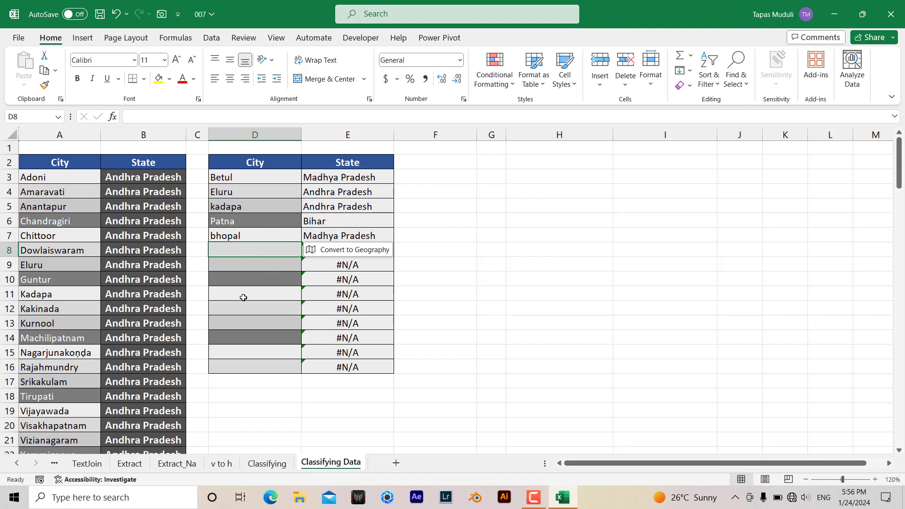
pyautogui.moveTo(236, 256)
pyautogui.write('Bidar')
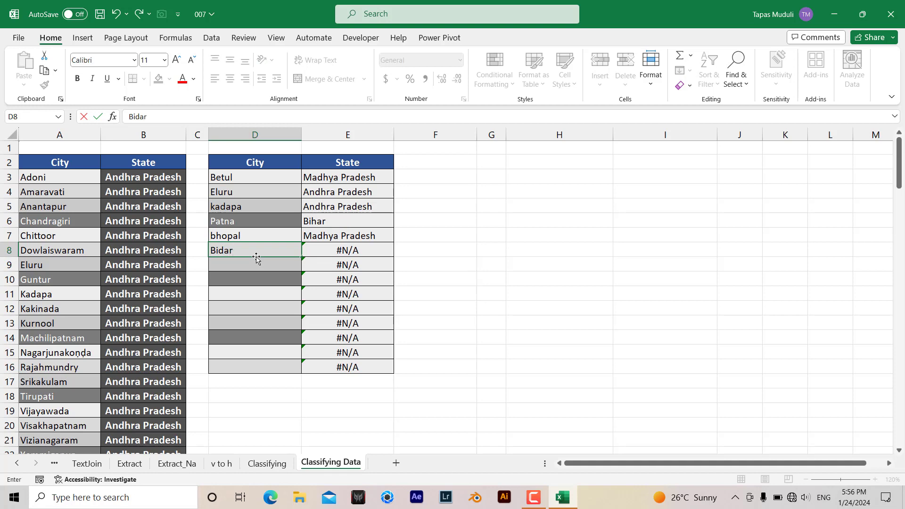
# Step: Confirm Bidar in D8 and scroll to the Karnataka rows in the list
pyautogui.press('enter')
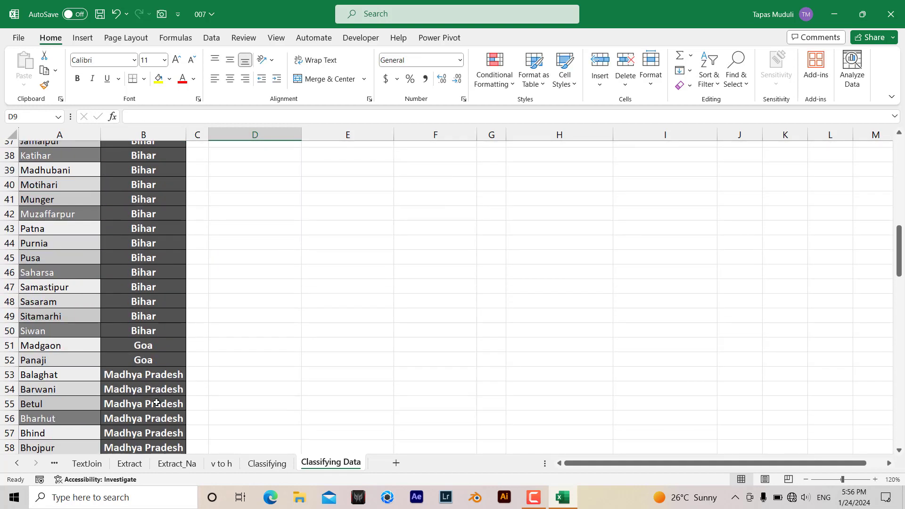
pyautogui.scroll(-3)
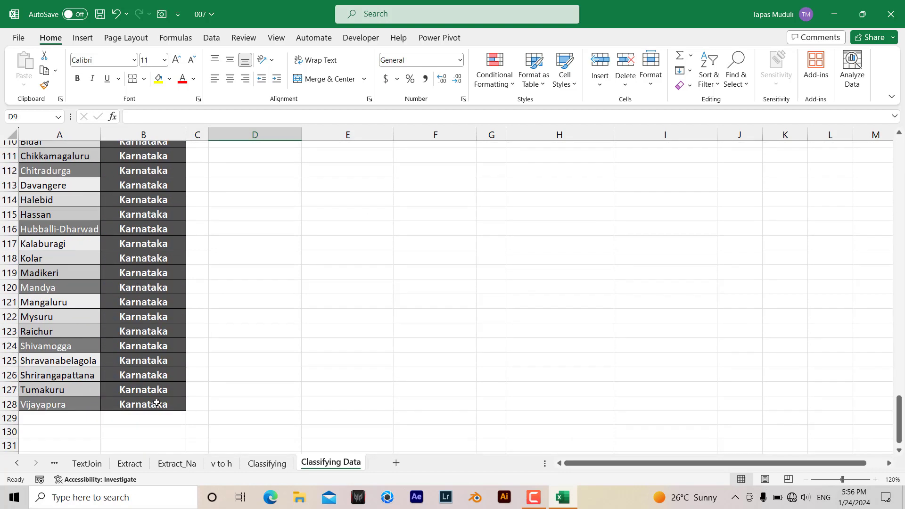